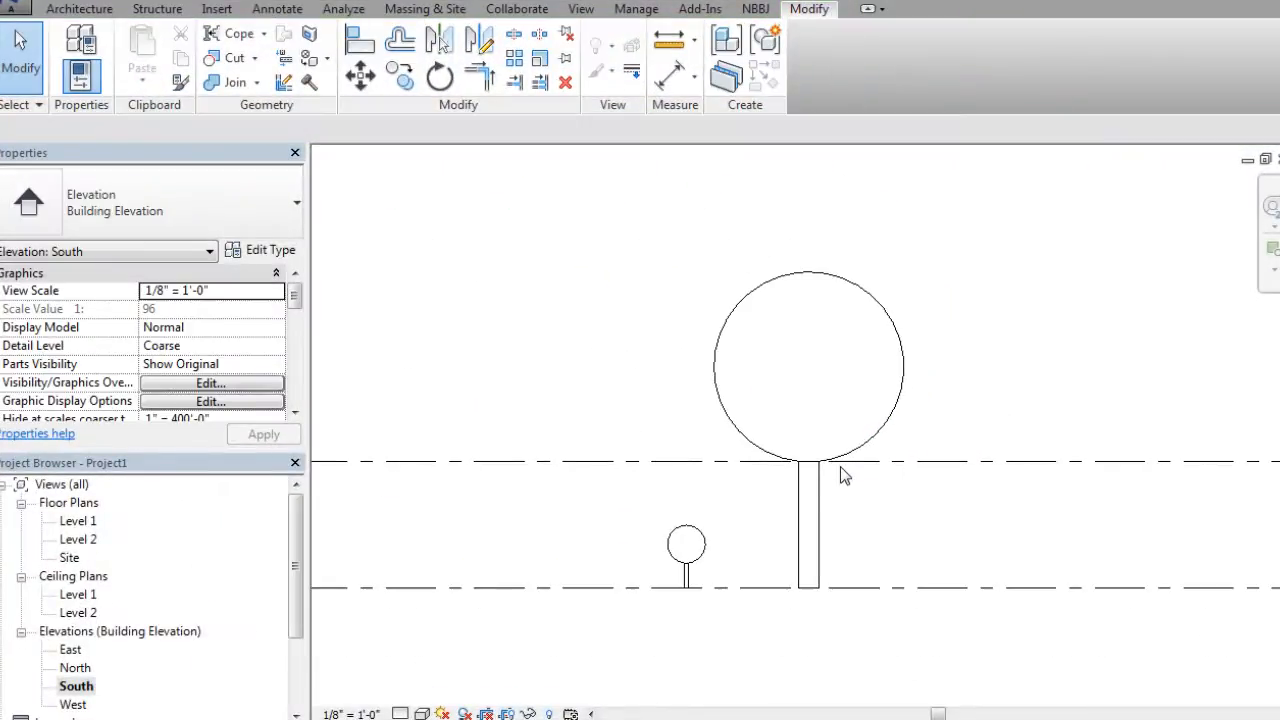
mouse_move(810, 470)
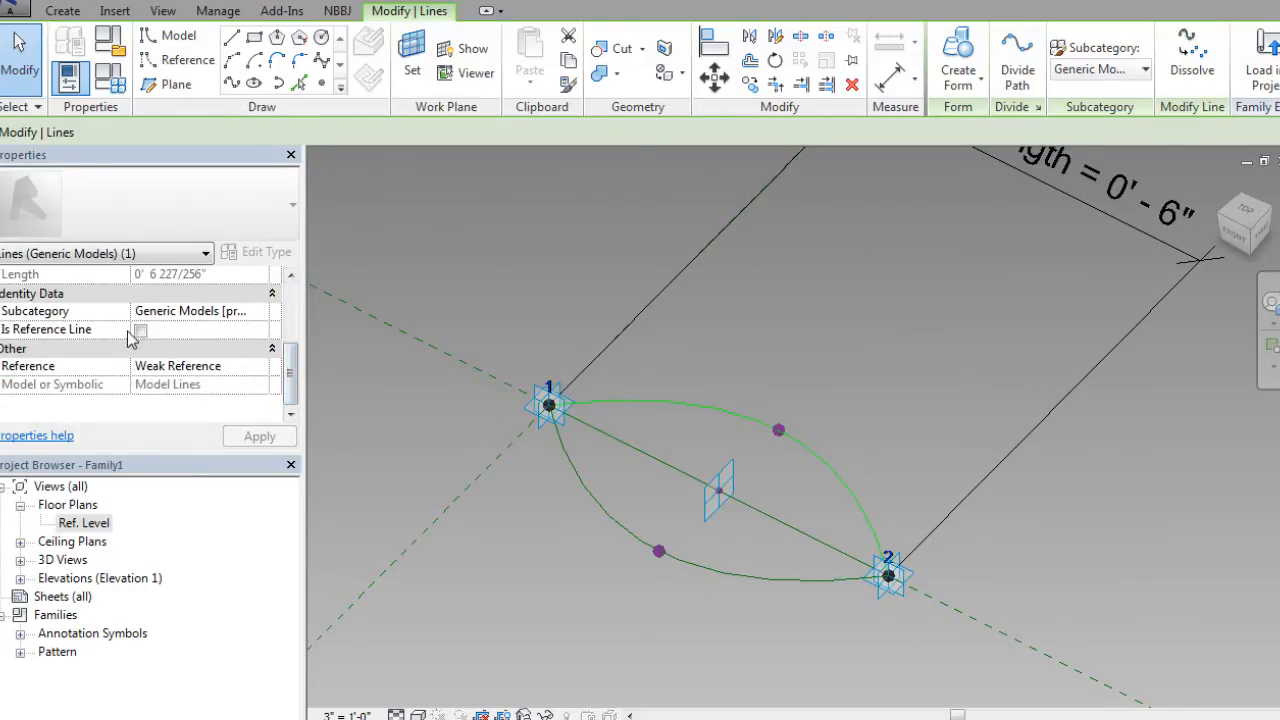
Step: Open Family Types to show the Branch Width and Branch Center parameters
click(140, 329)
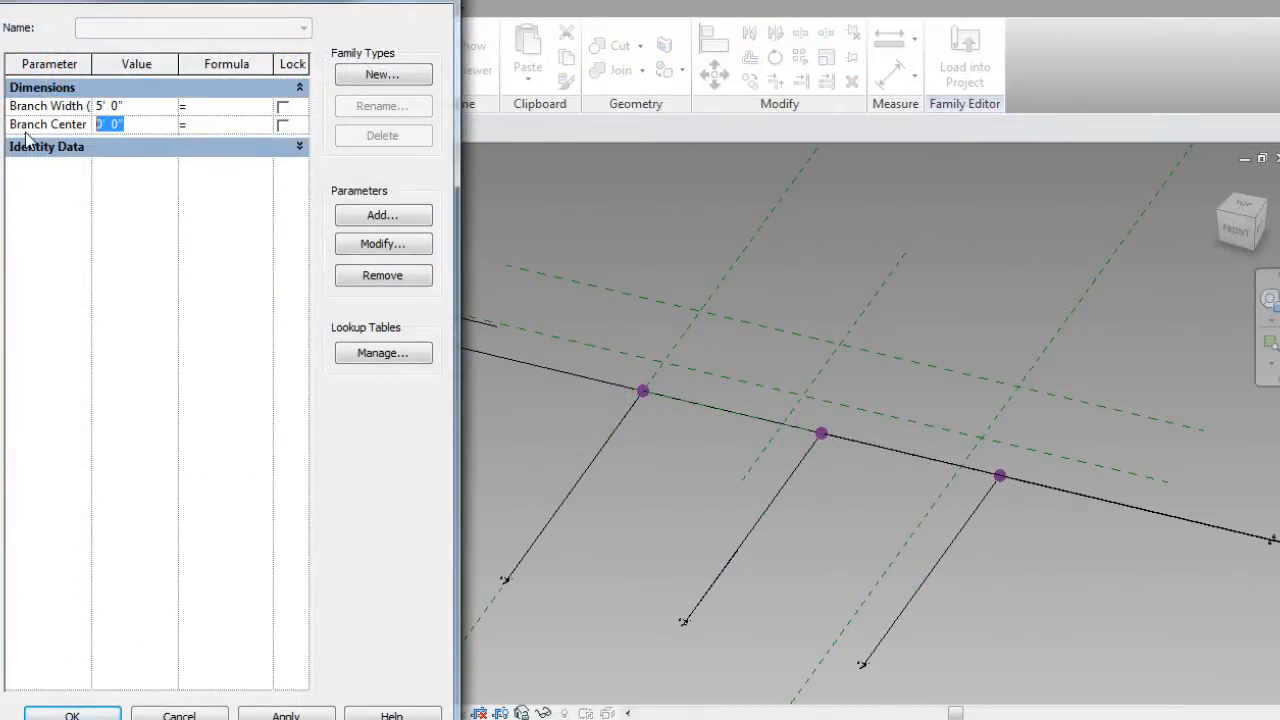
Step: Enter Leaf Number 20, Branch Number 15 and leaf width-to-length ratio 0.6
text(2)
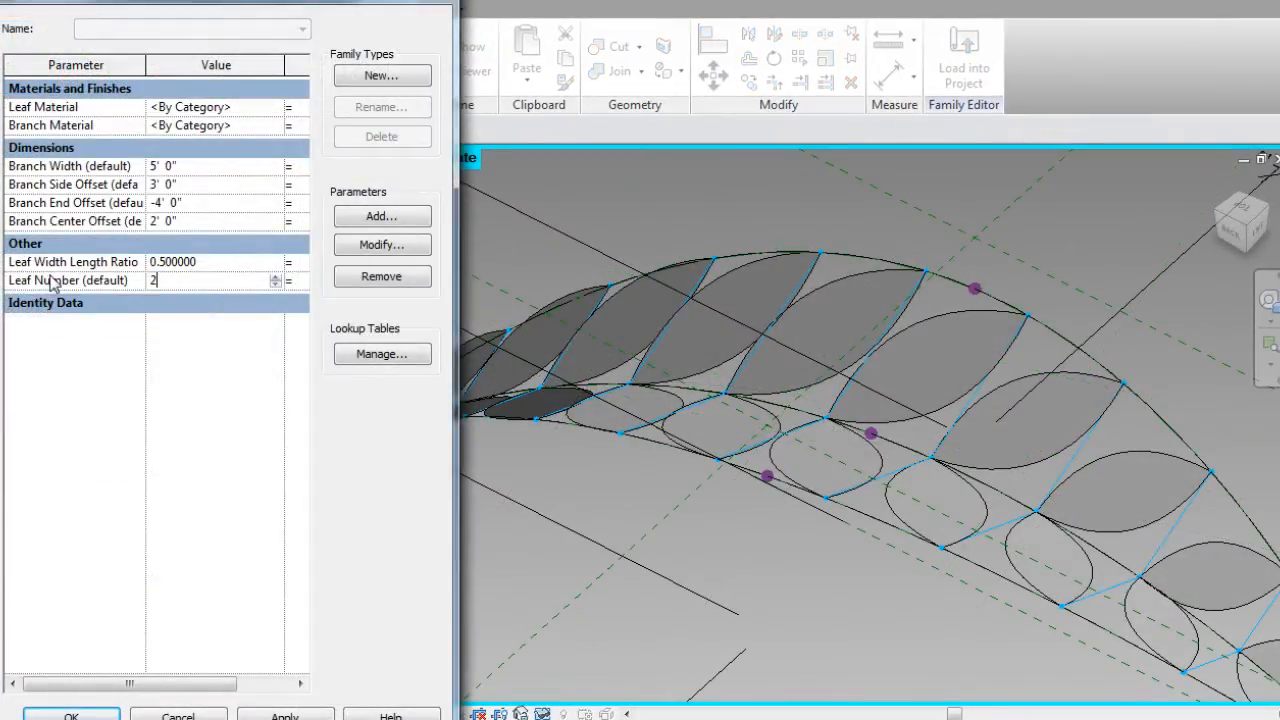
text(0)
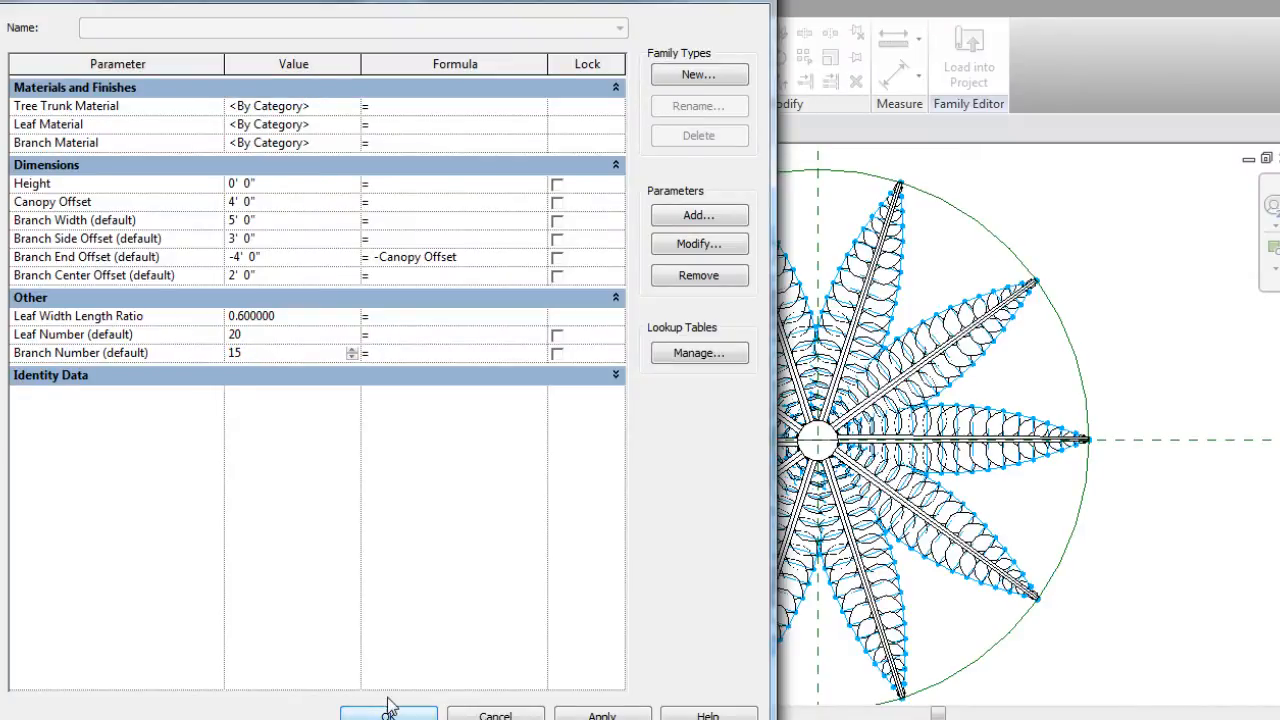
click(388, 714)
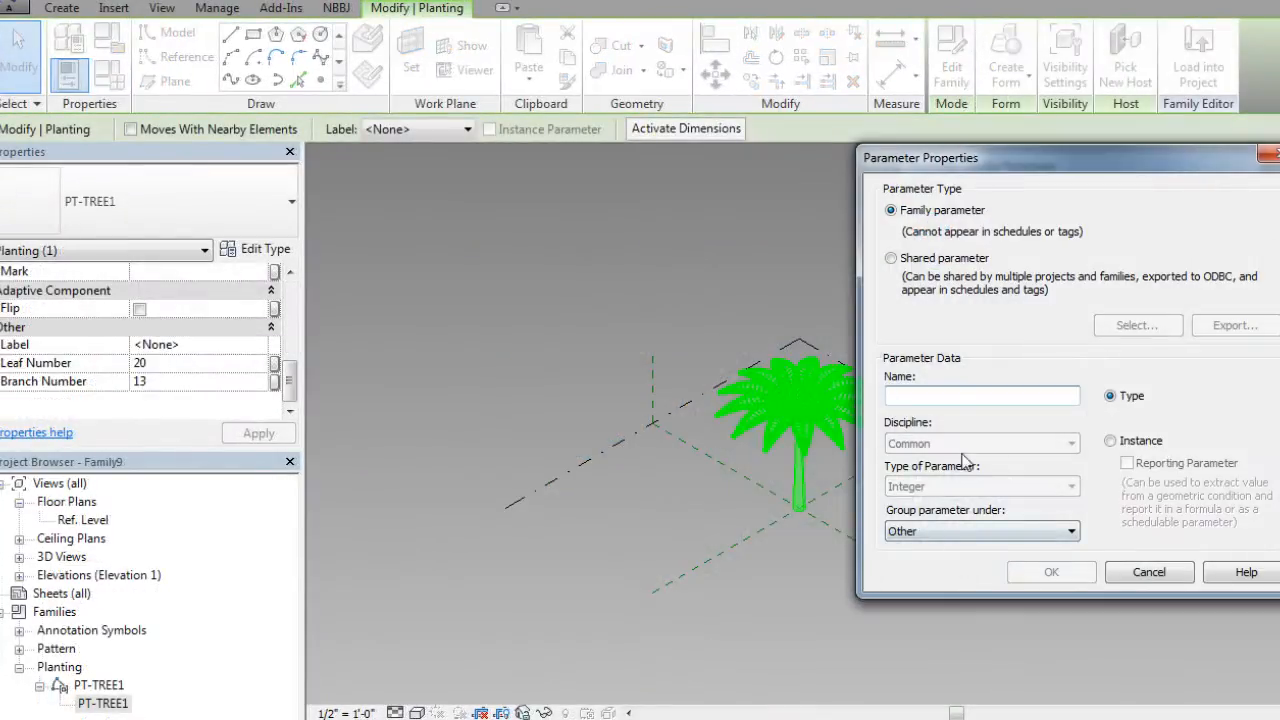
Step: Create the instance parameter 'Leaf Number' in Parameter Properties
click(1110, 440)
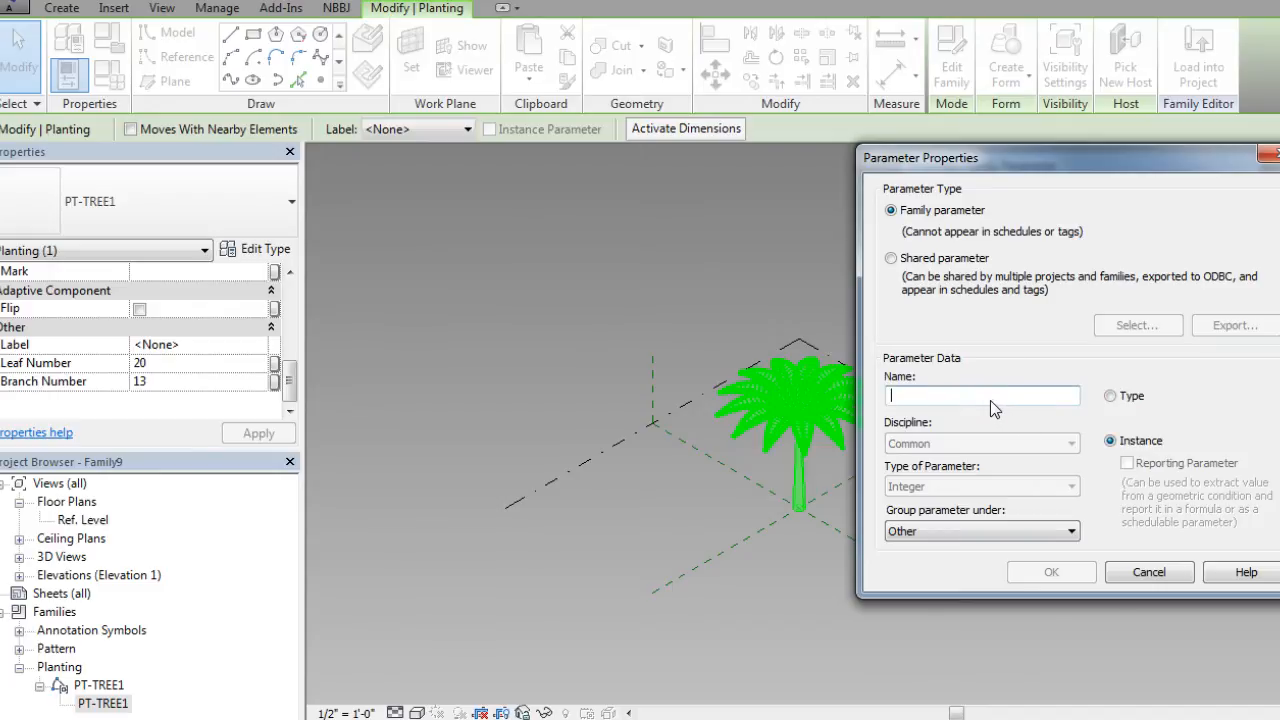
text(Leaf)
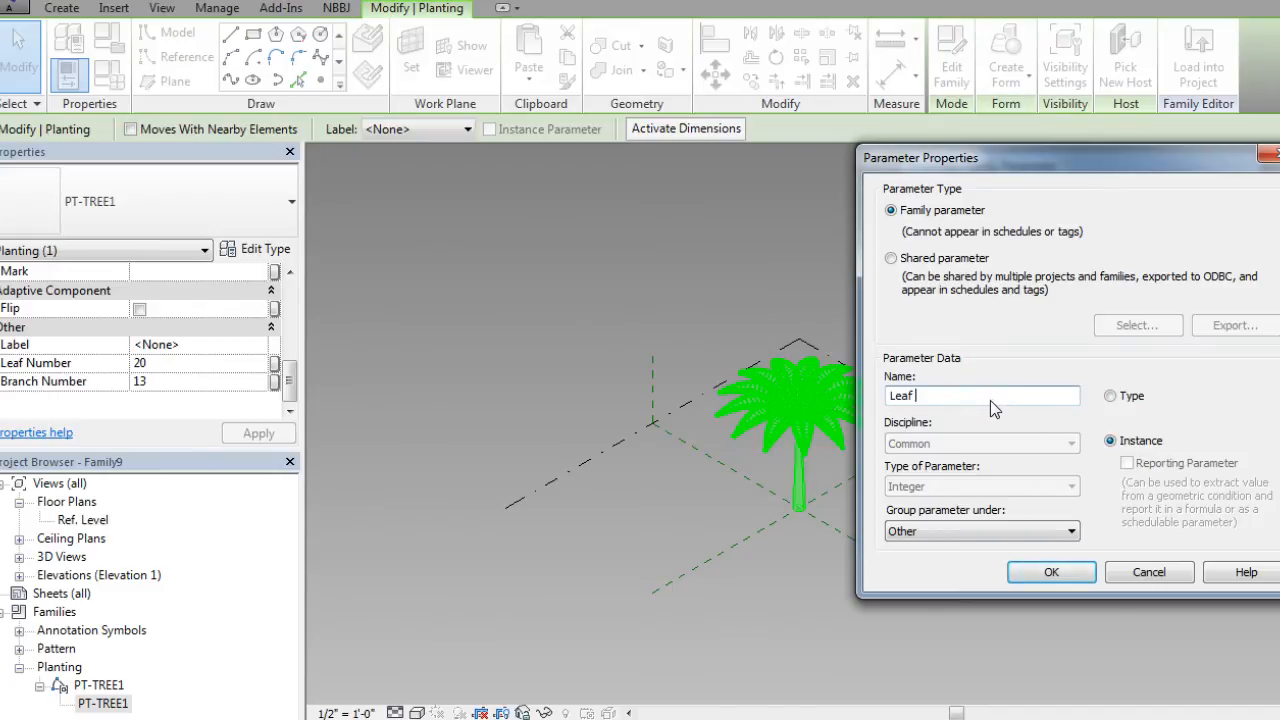
text(Number)
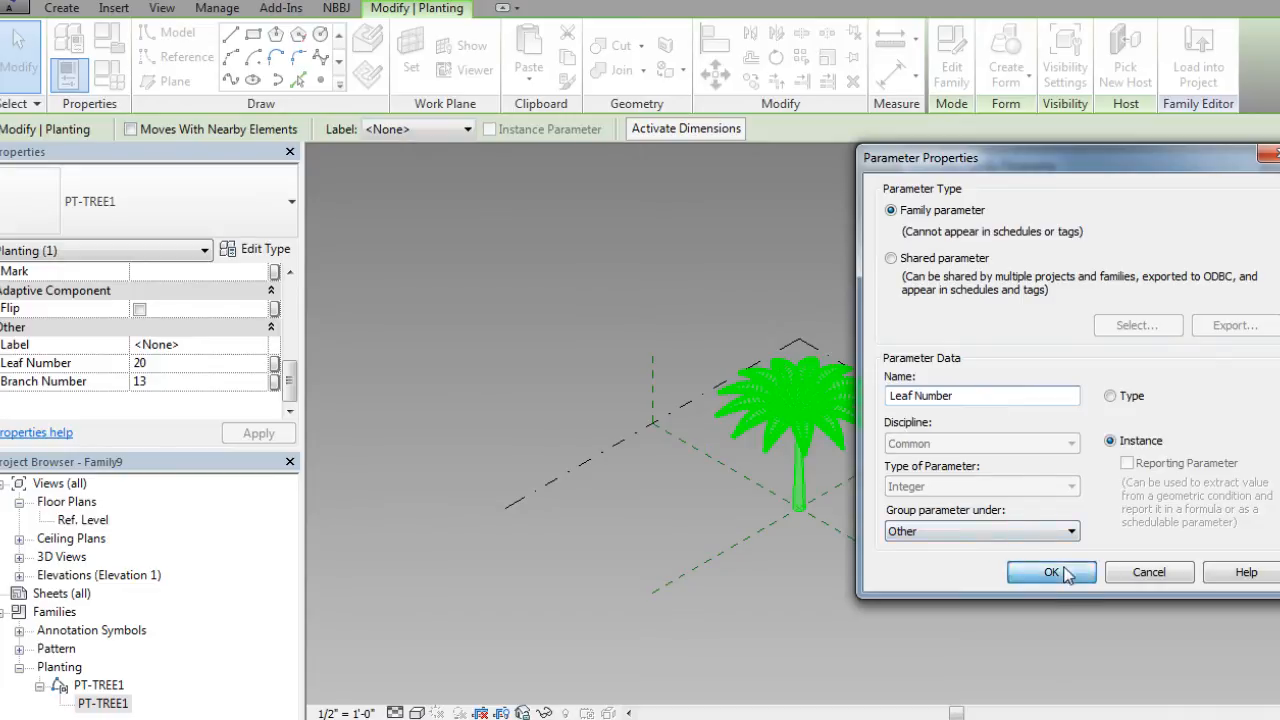
click(1051, 571)
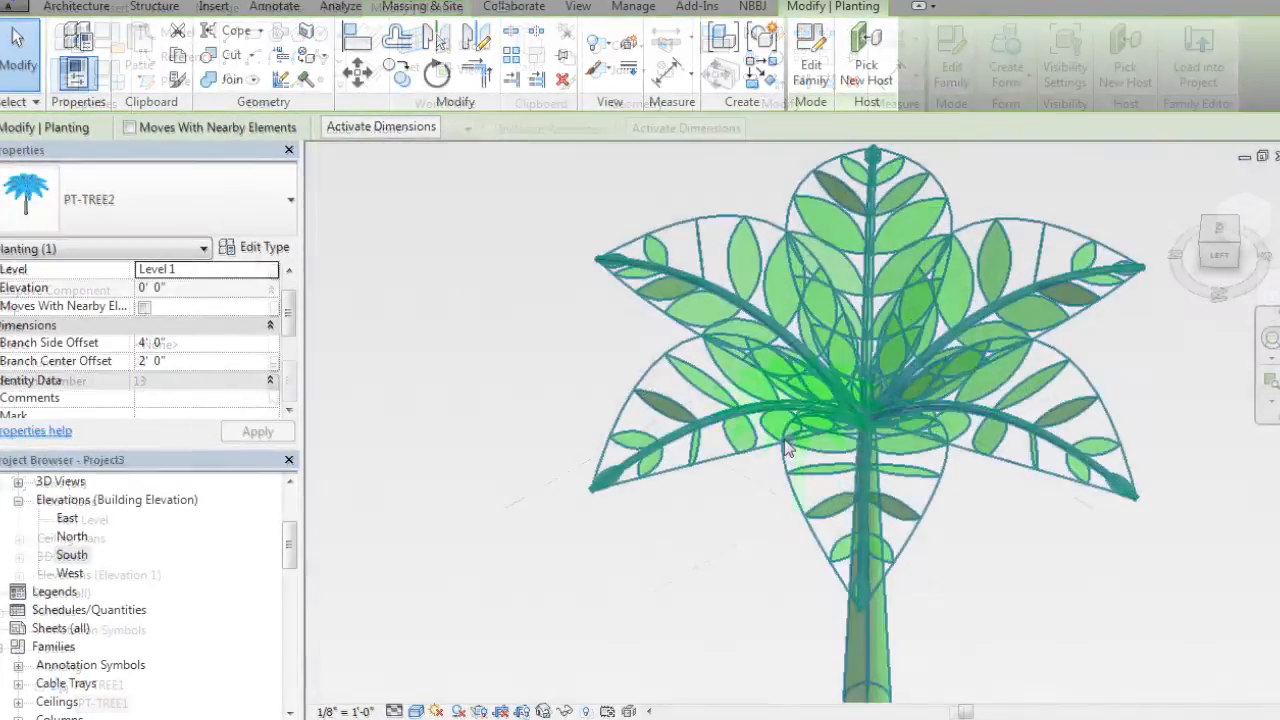